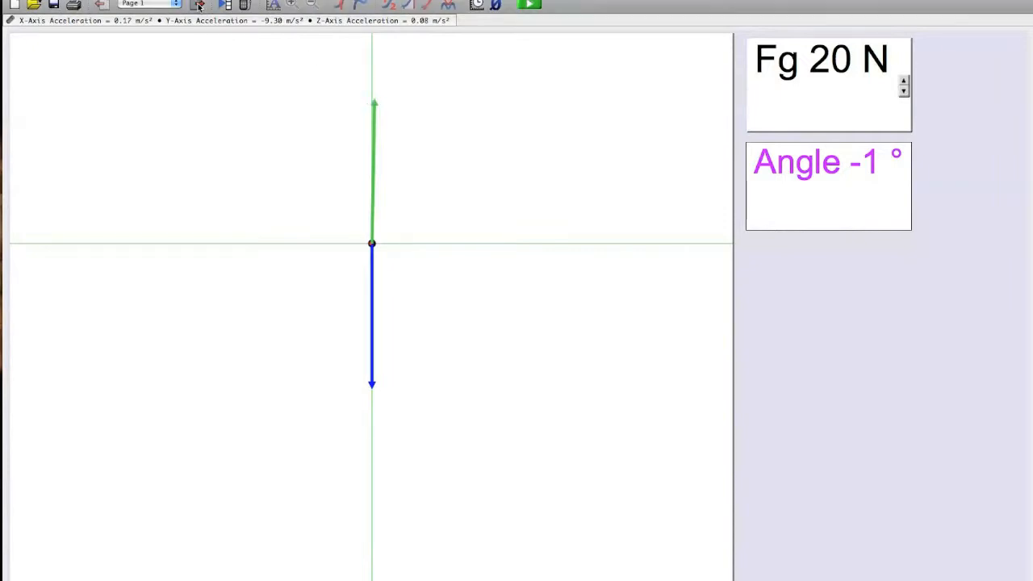
Step: Show Page 2 with the data table and calibration instructions
click(214, 20)
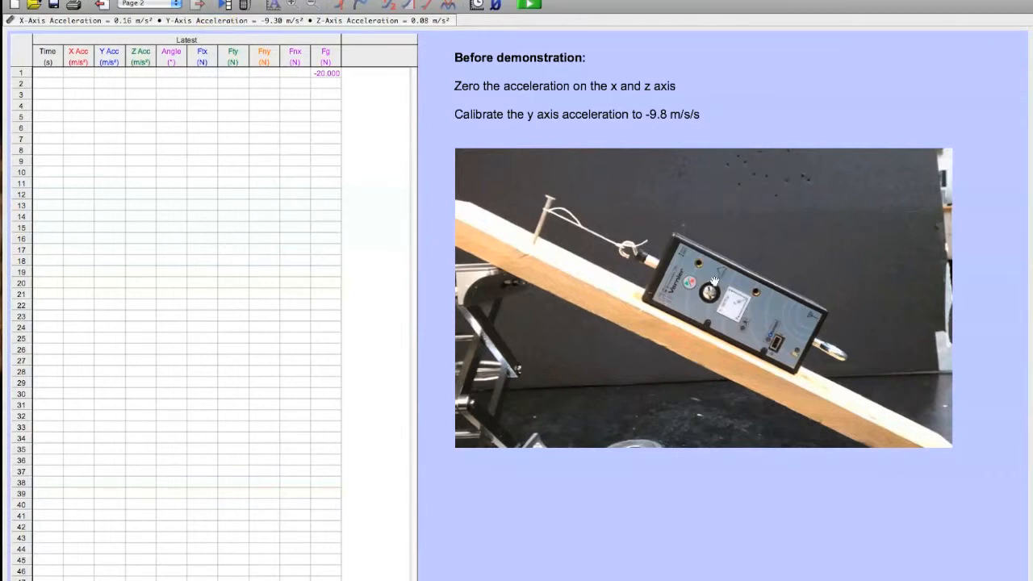
mouse_move(529, 271)
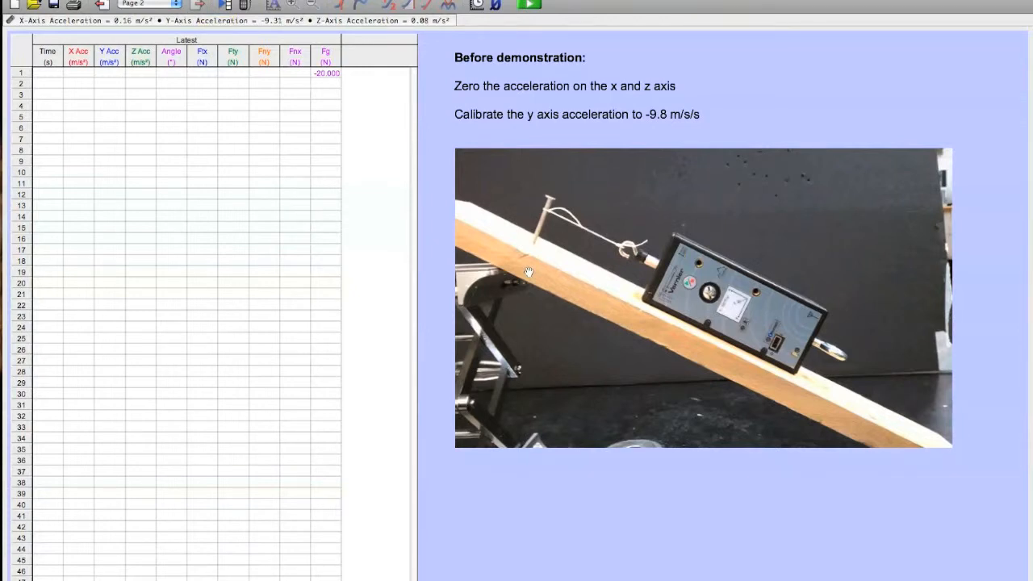
mouse_move(884, 361)
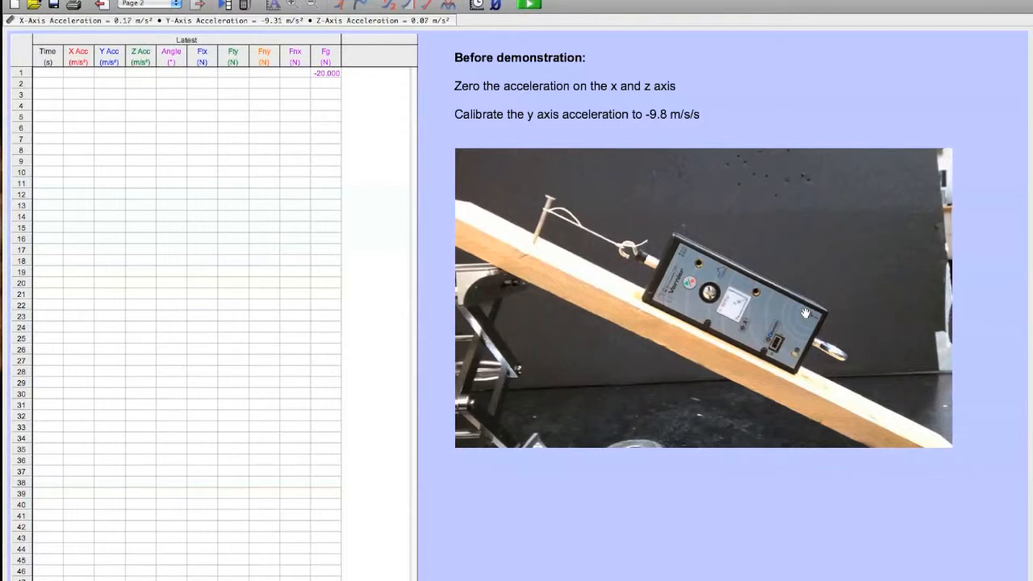
mouse_move(752, 182)
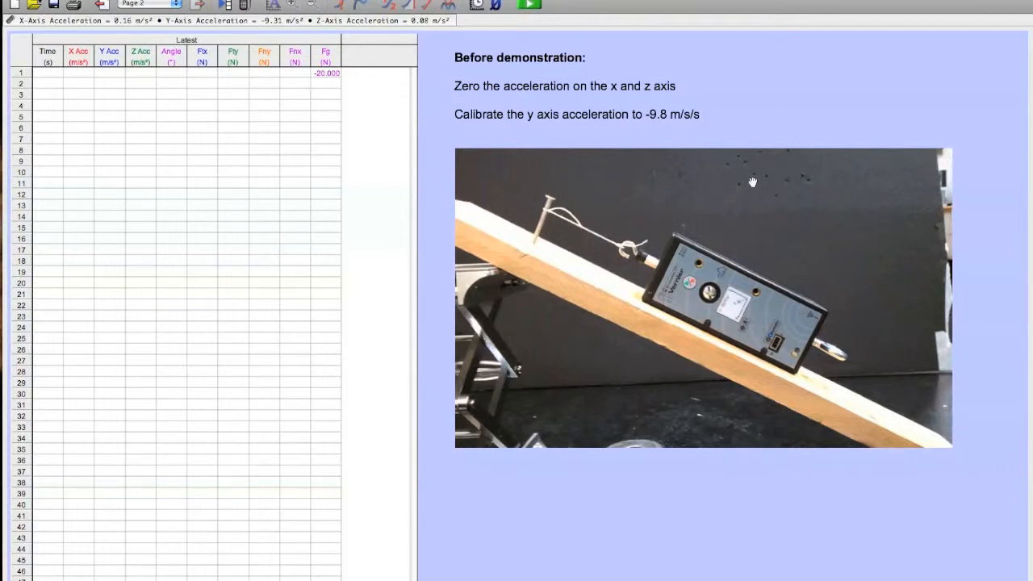
Step: Return to Page 1 with the force-vector display
click(146, 4)
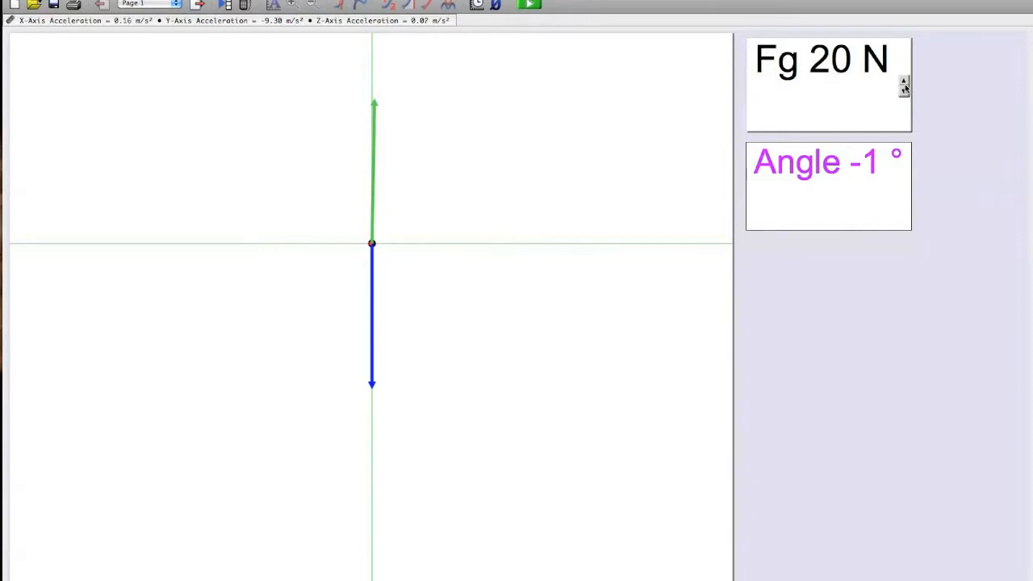
mouse_move(435, 166)
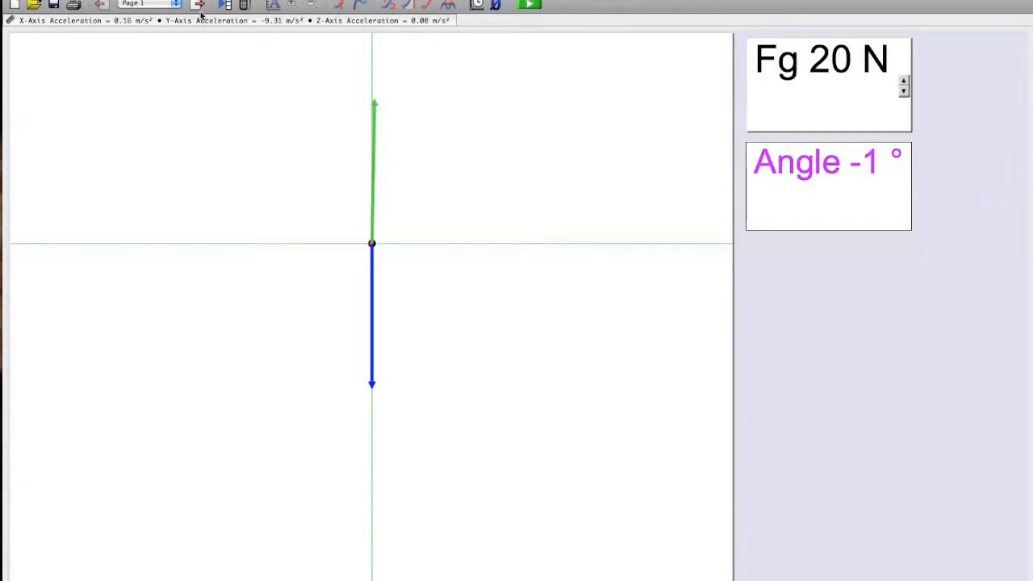
mouse_move(199, 10)
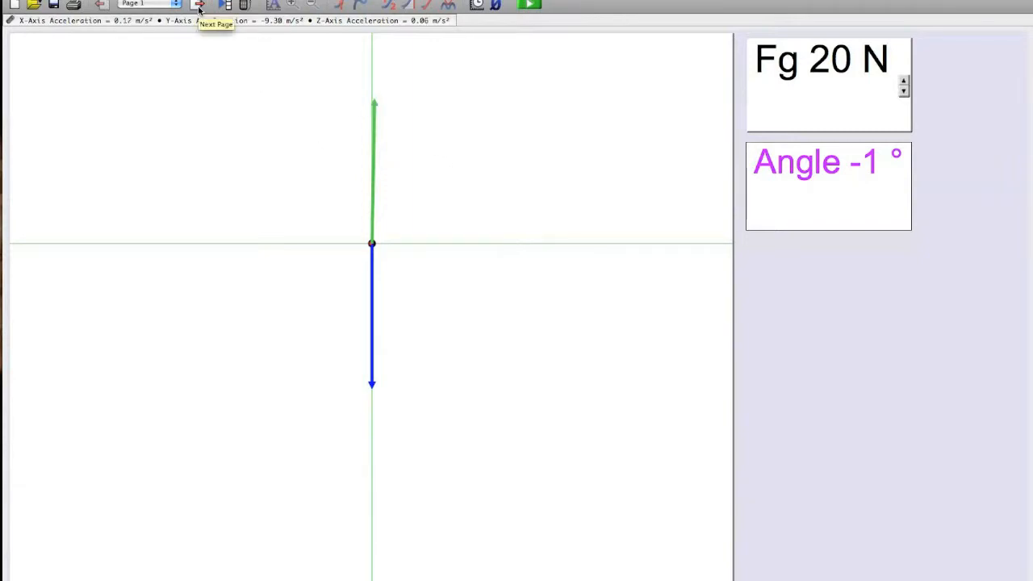
Step: Zero only the accelerometer's X and Z axes via Set Zero Point on Page 2
click(197, 5)
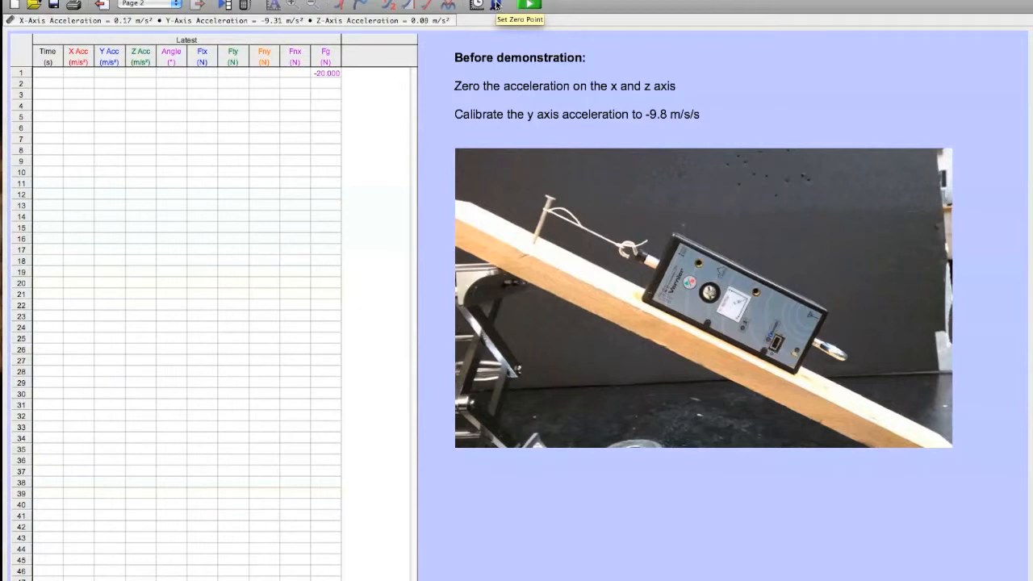
click(496, 5)
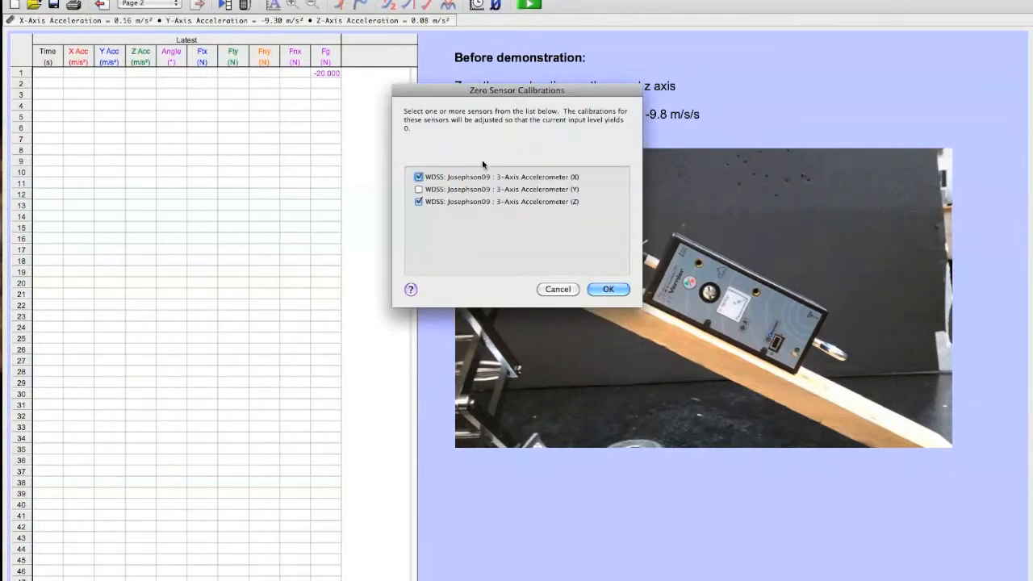
mouse_move(571, 192)
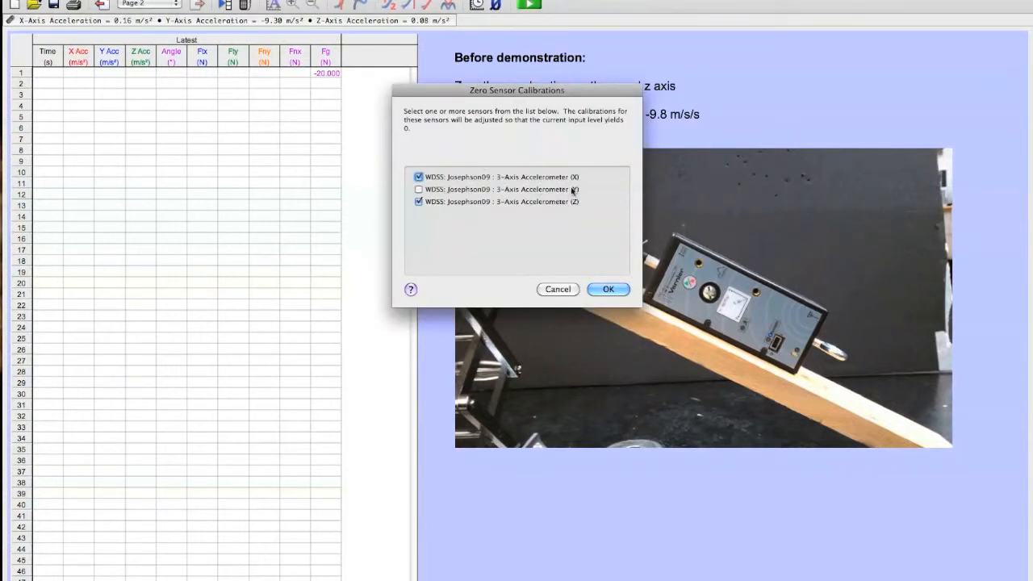
click(608, 289)
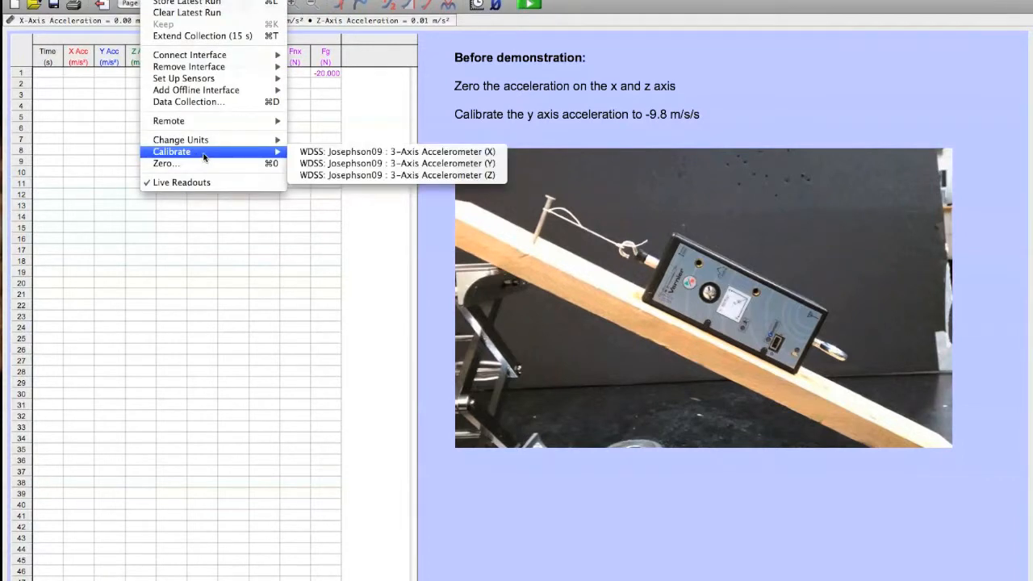
Step: One-point calibrate the Y-axis accelerometer to -9.8 m/s/s and keep it
click(399, 163)
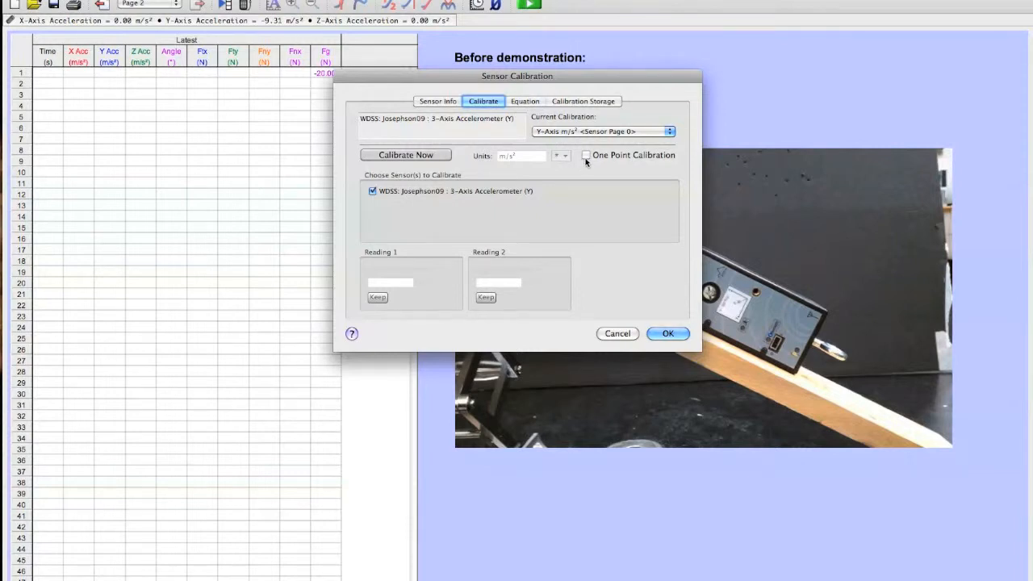
click(587, 155)
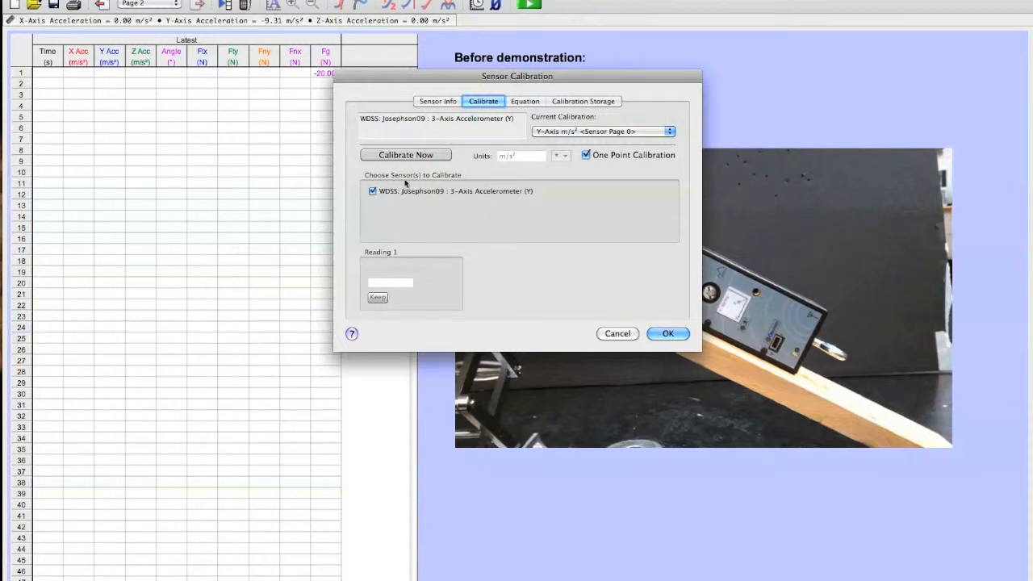
click(405, 154)
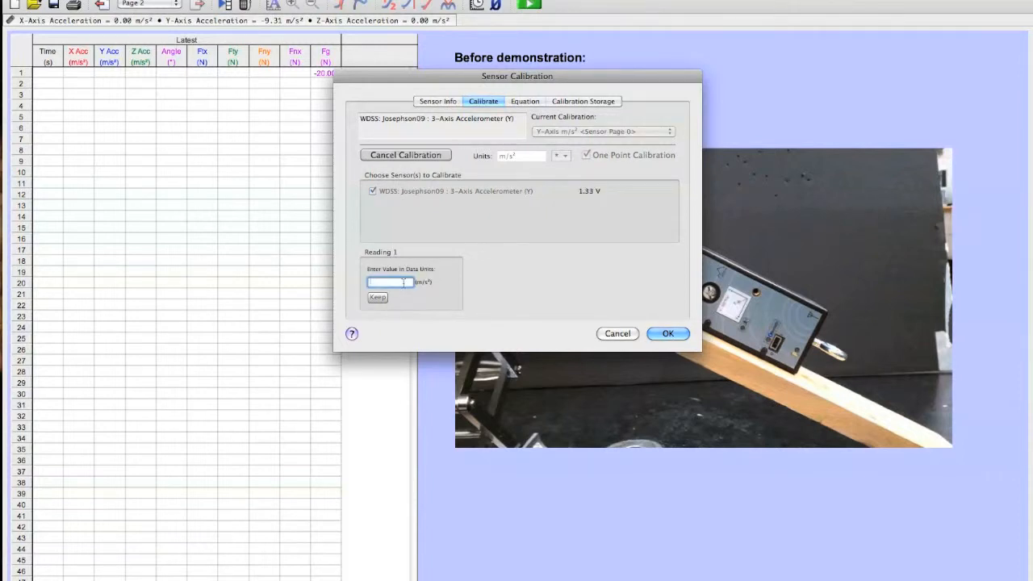
text(-9)
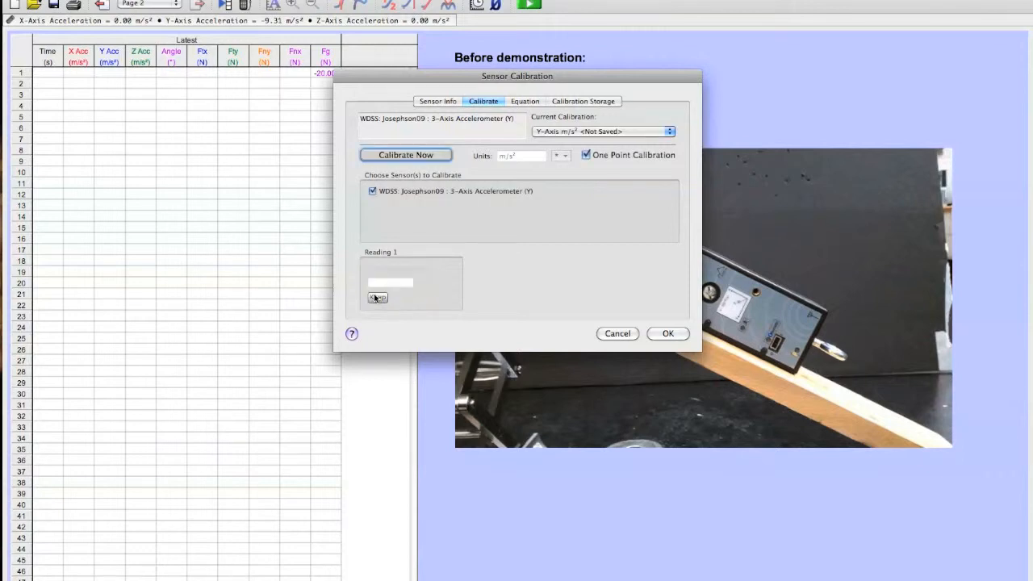
click(668, 333)
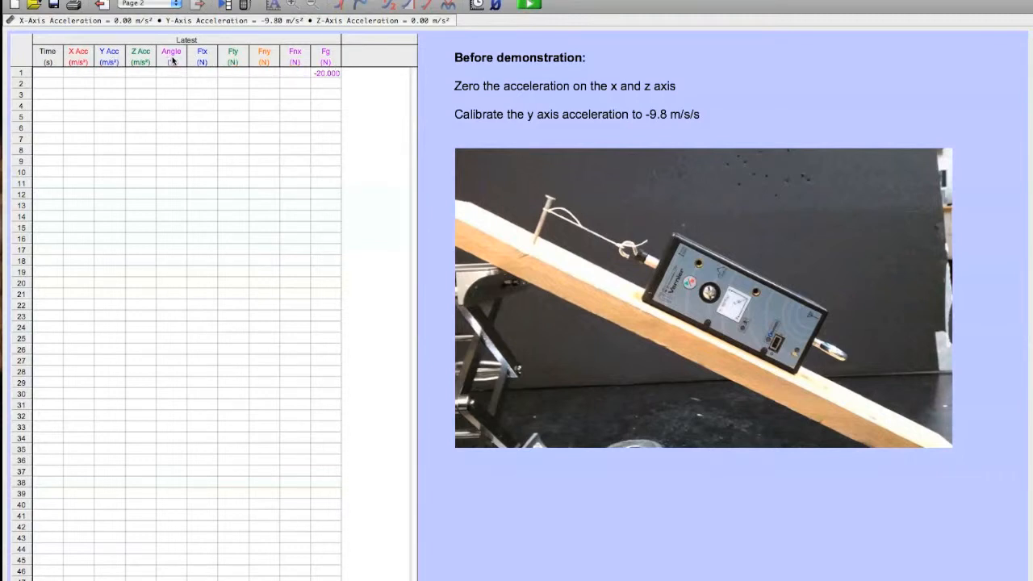
mouse_move(332, 60)
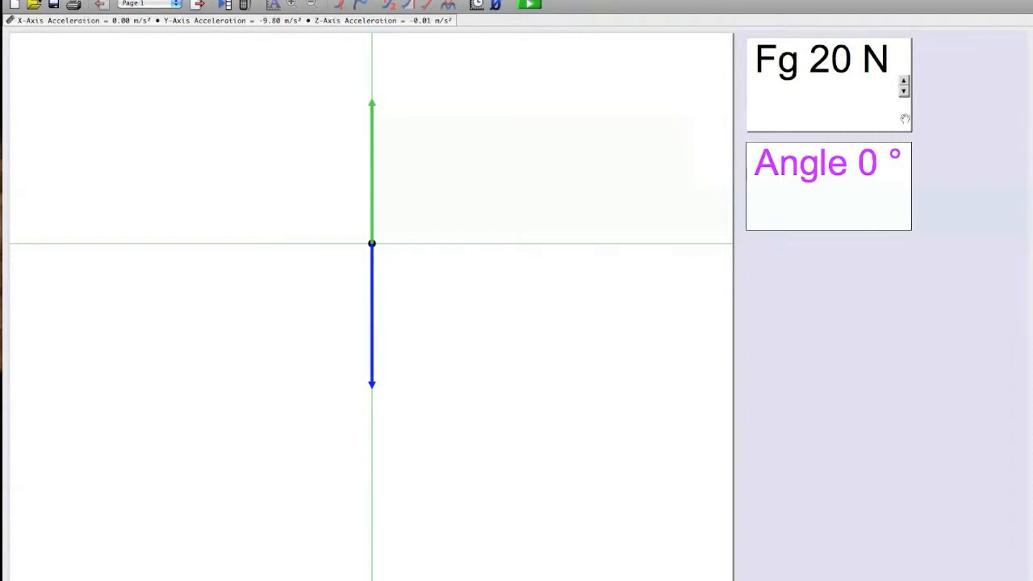
Step: Adjust the Fg parameter down to 14 N, shortening the force vector
click(903, 93)
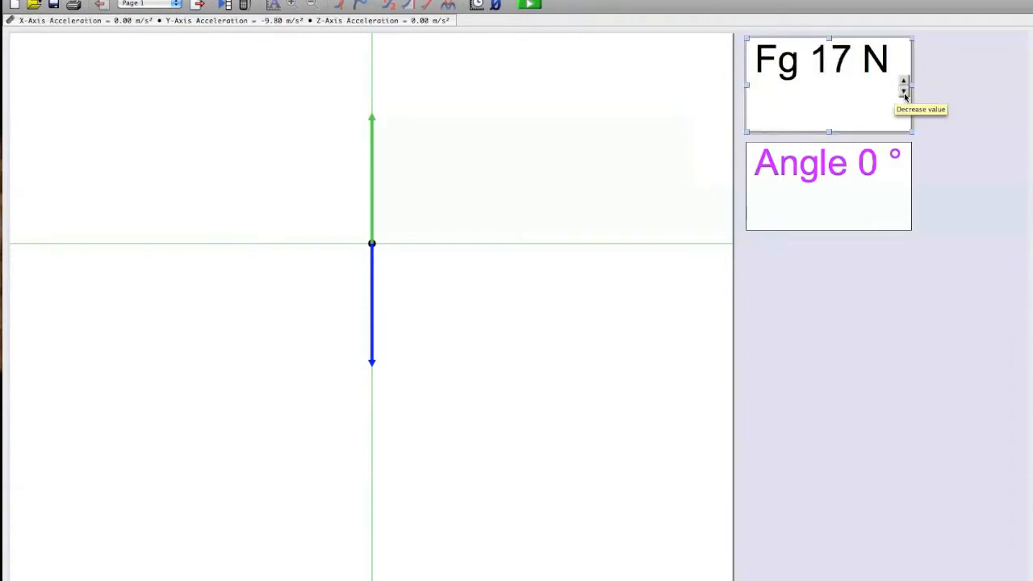
click(903, 93)
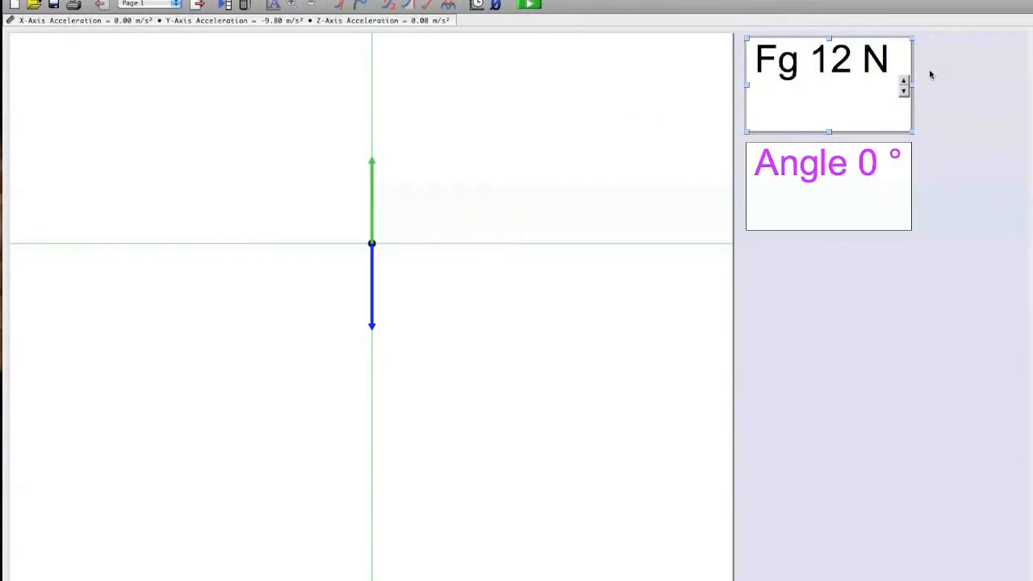
click(903, 80)
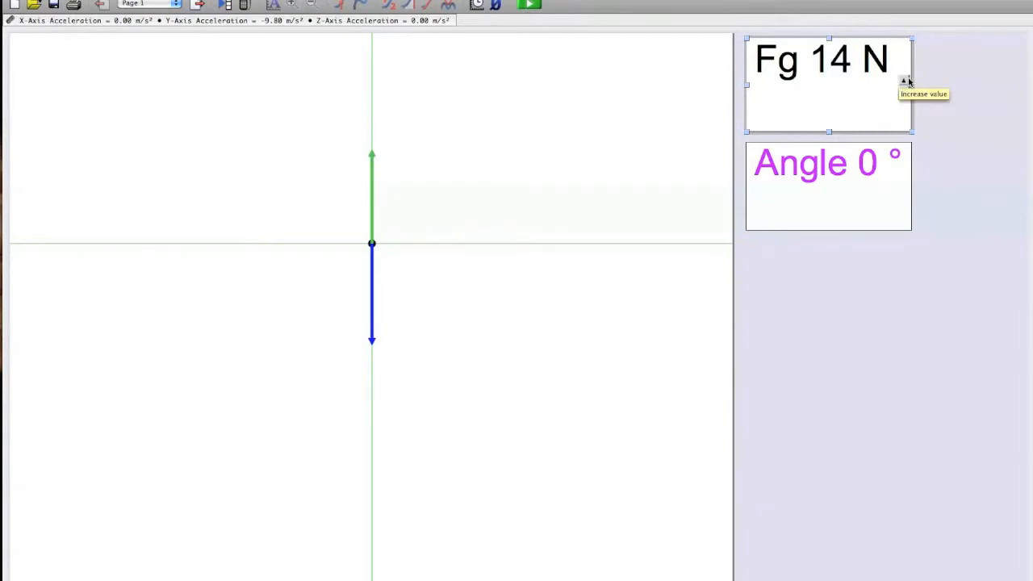